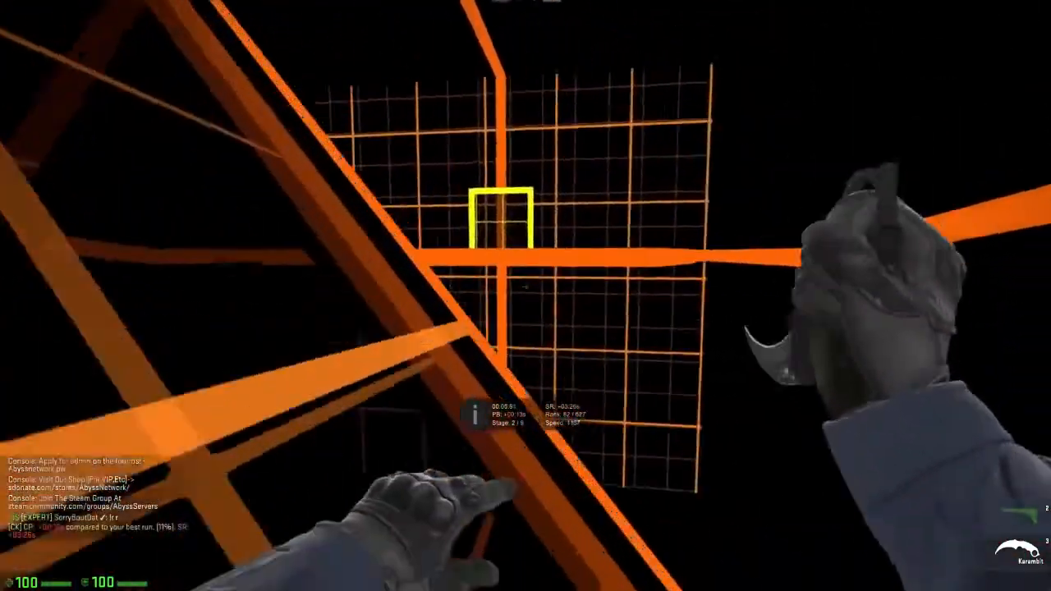
Step: Send LaunchGTAIV from the Grand Theft Auto IV folder to the desktop as a shortcut
key(alt+tab)
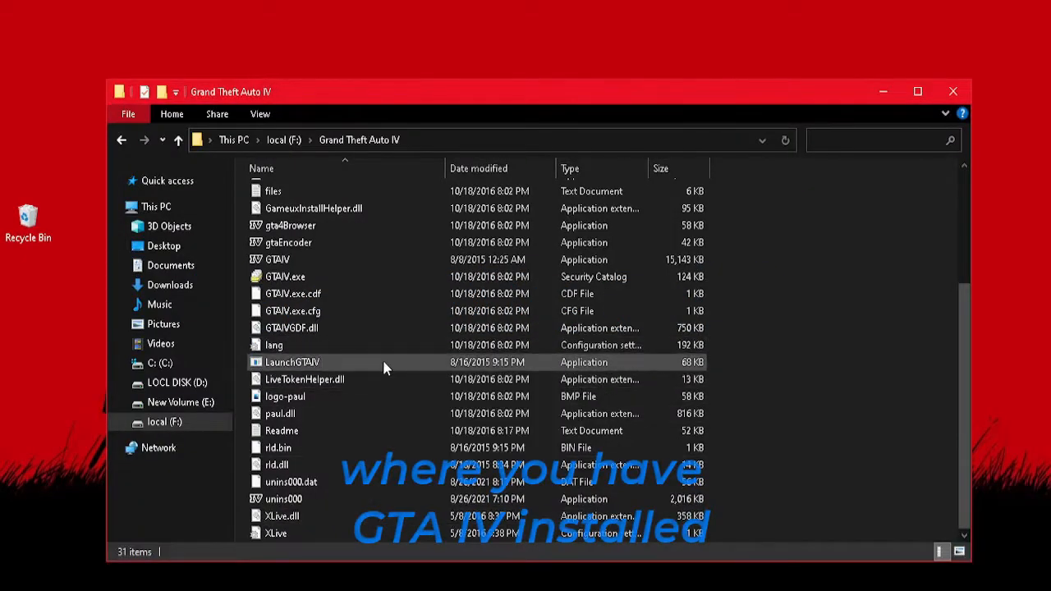
right_click(291, 362)
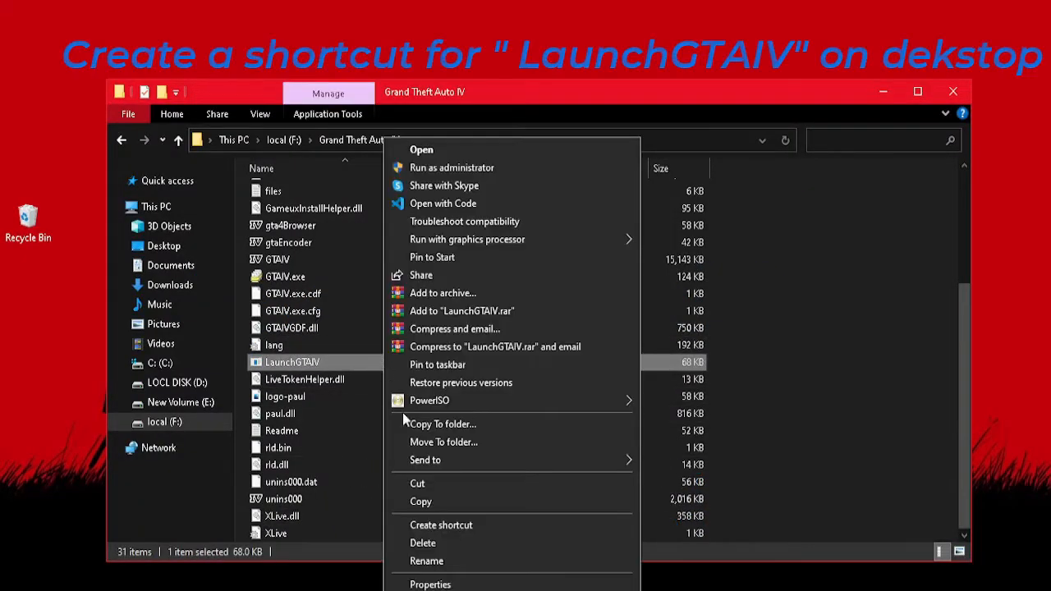
click(425, 459)
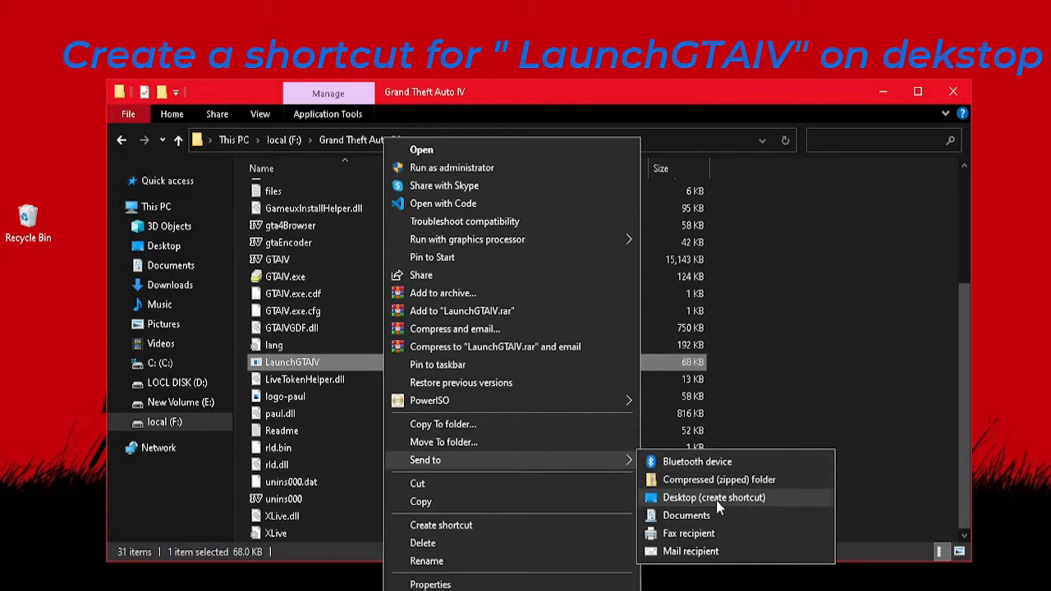
click(713, 496)
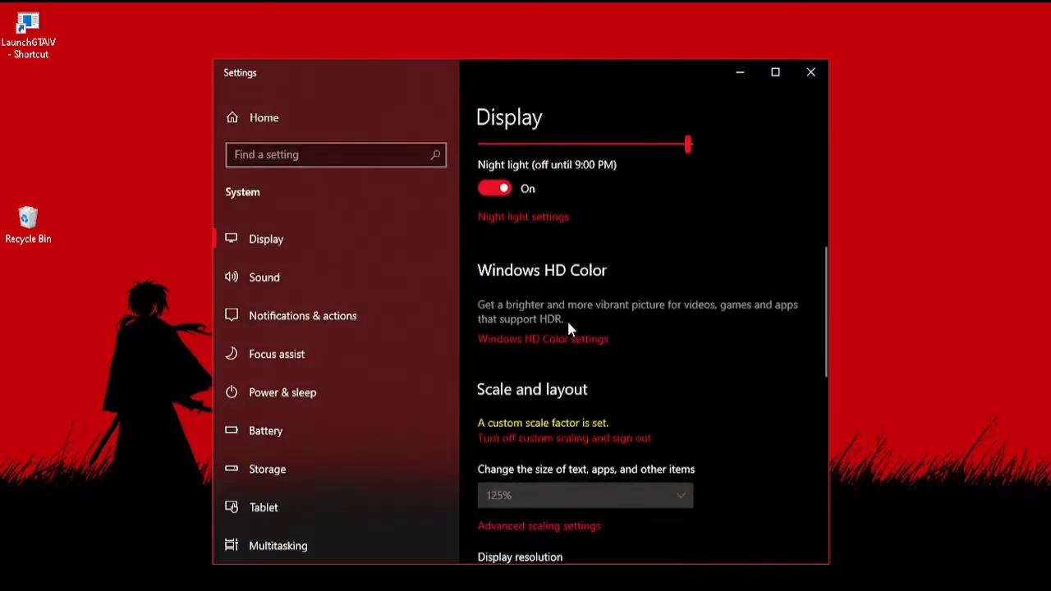
Step: Check Display 1's adapter properties for 128 MB dedicated video memory, then close them
scroll(down, 3)
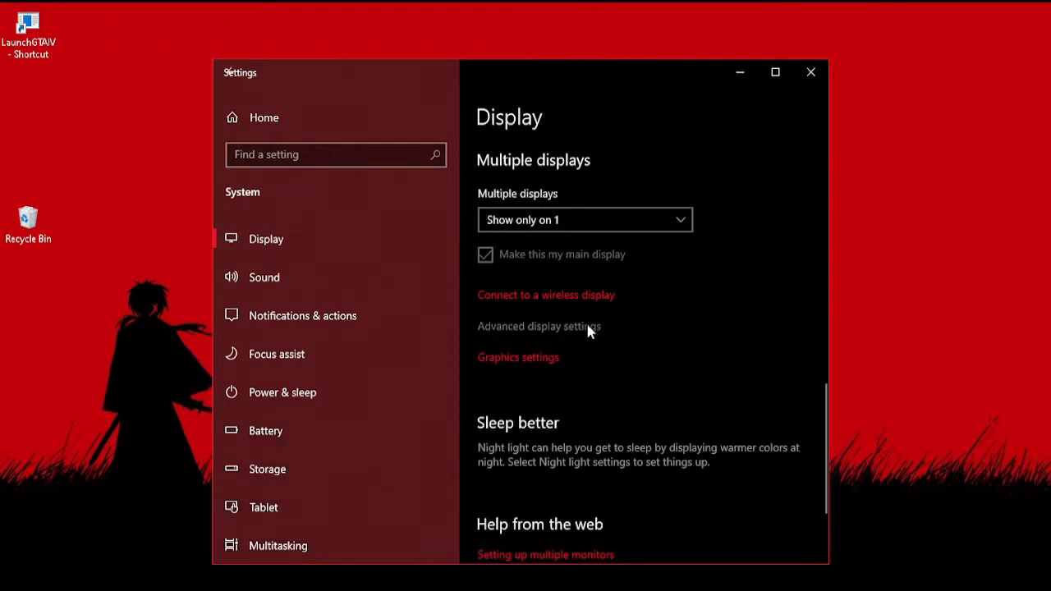
click(539, 325)
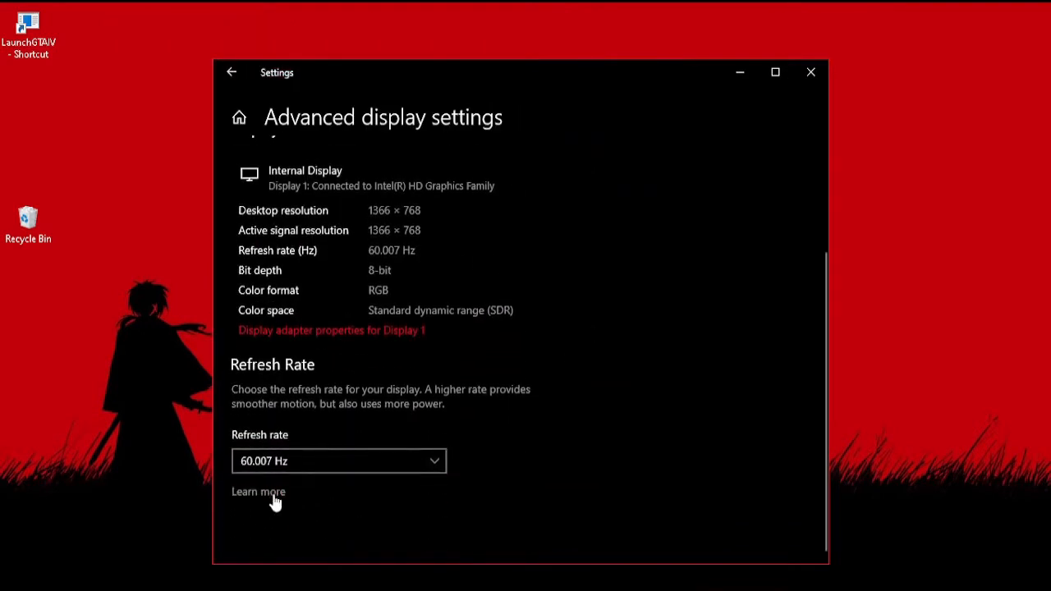
mouse_move(388, 347)
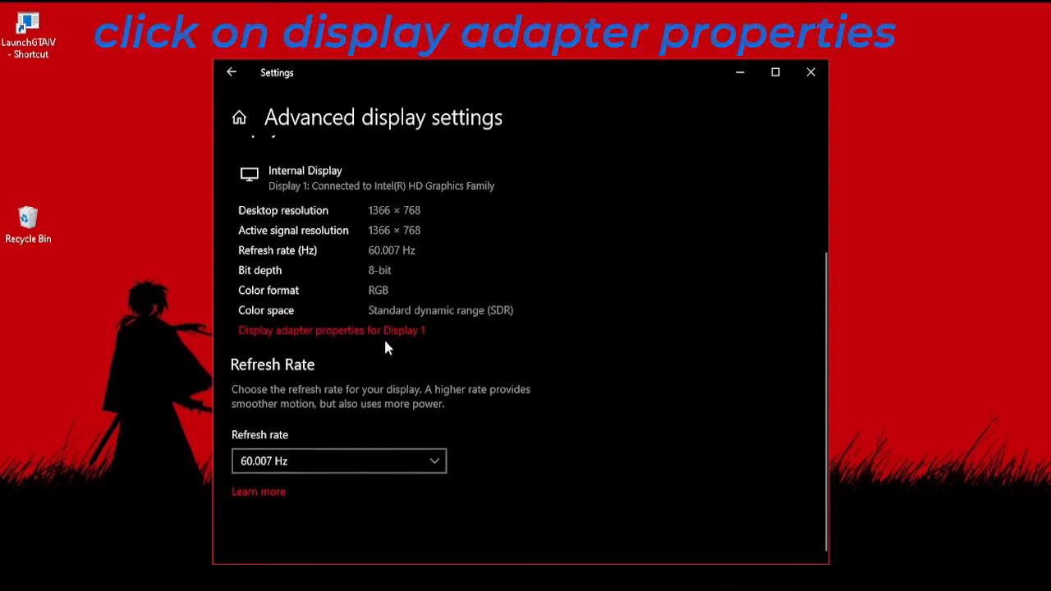
click(331, 330)
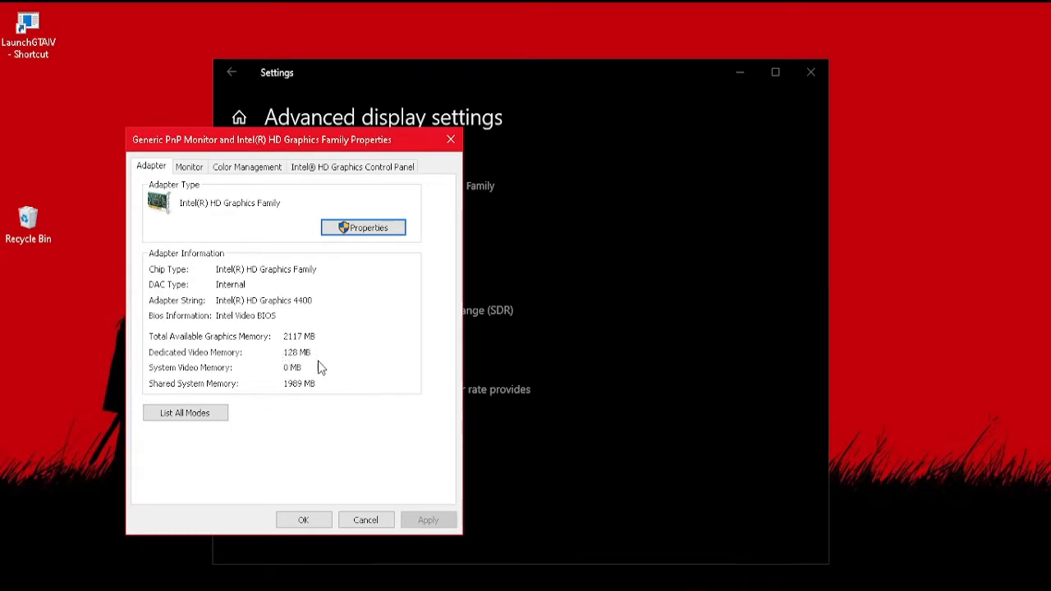
click(365, 519)
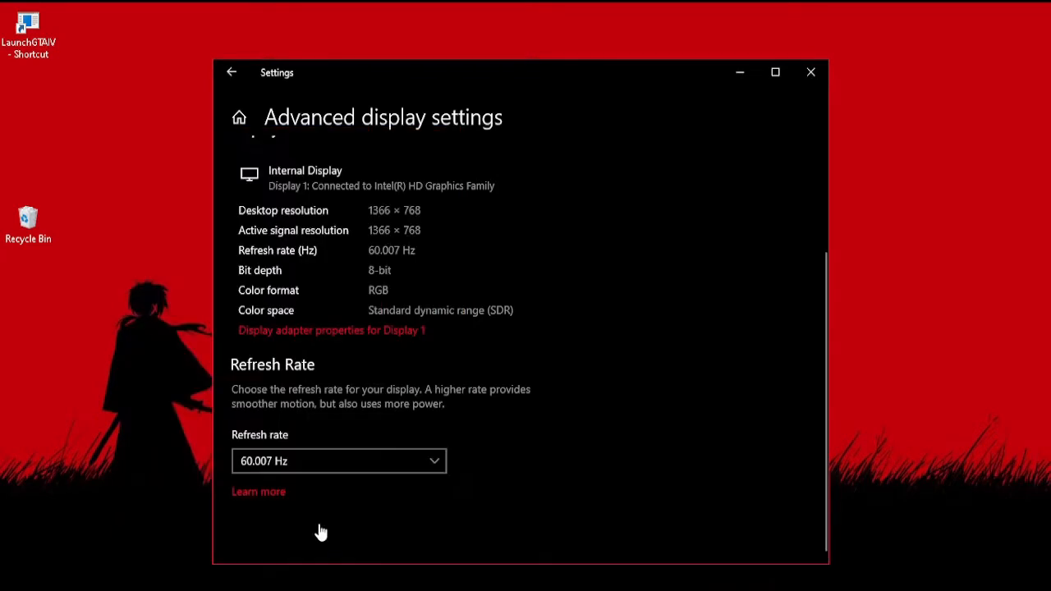
Step: Append availablevidmem with the memory value to the LaunchGTAIV shortcut's Target and save
right_click(29, 23)
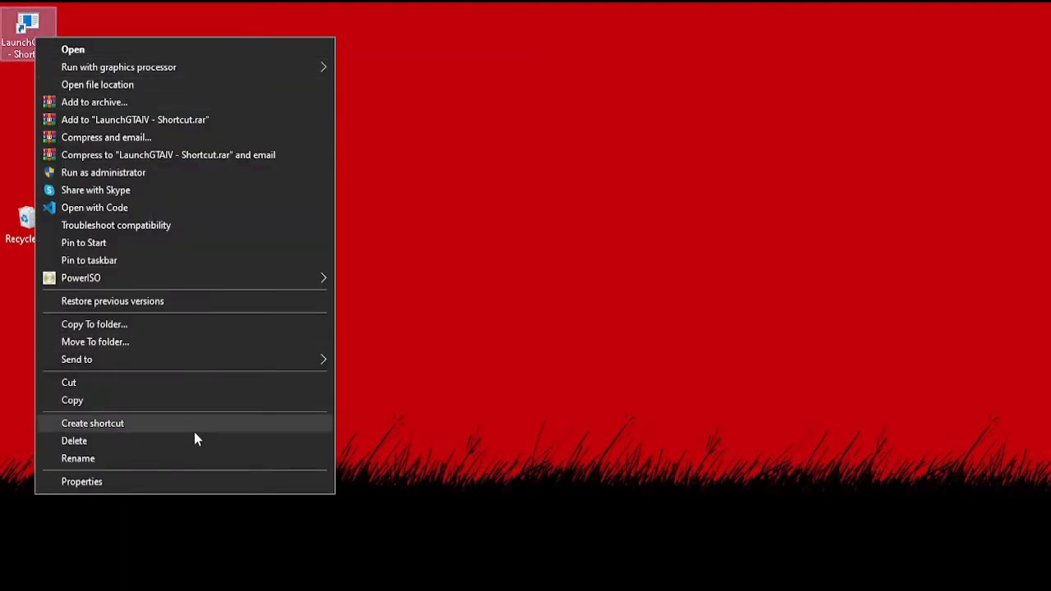
mouse_move(147, 482)
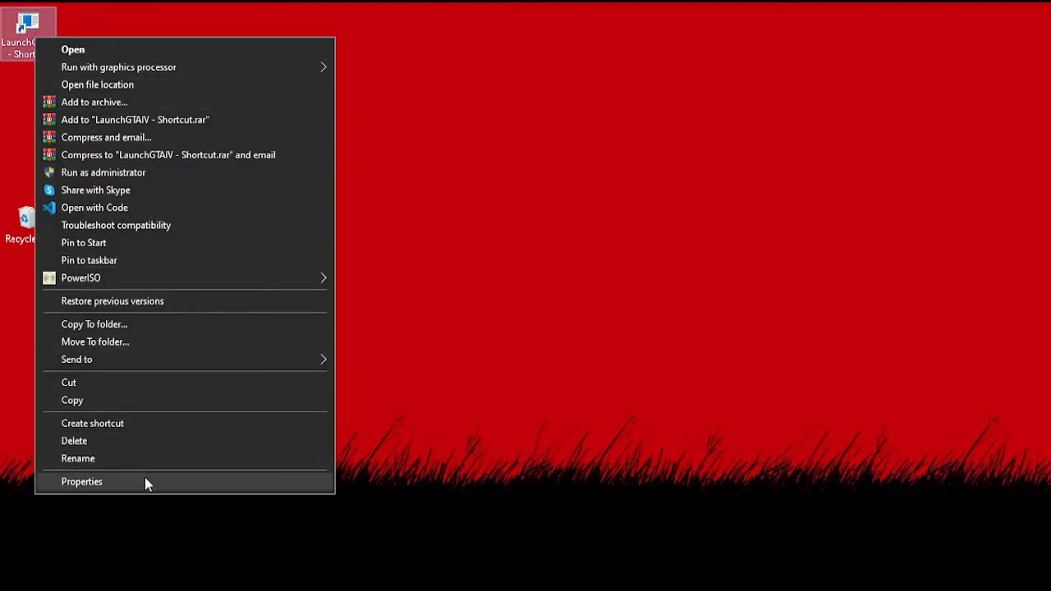
click(81, 481)
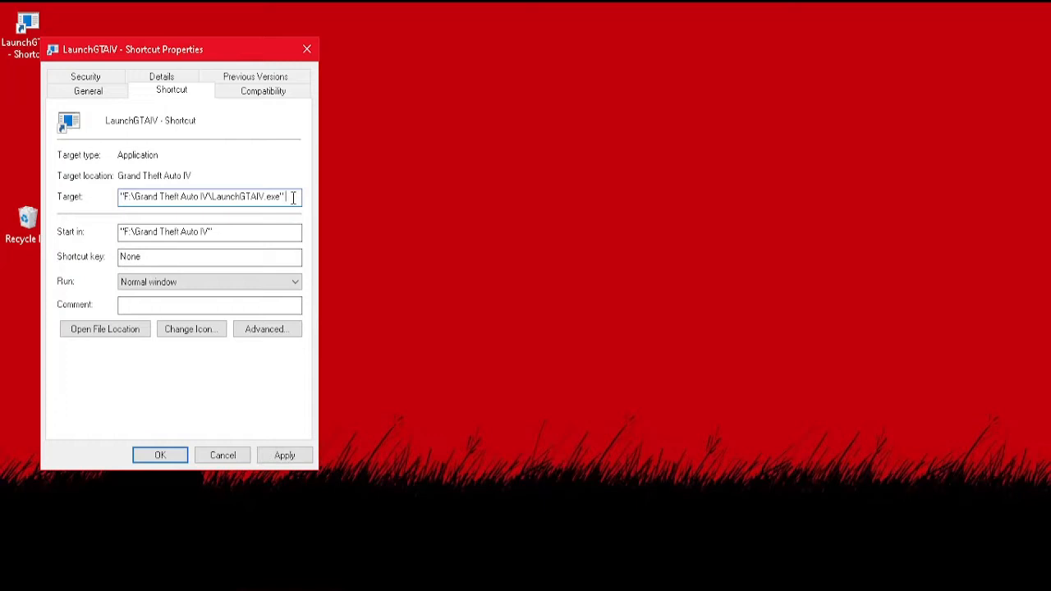
text(availablevidmem)
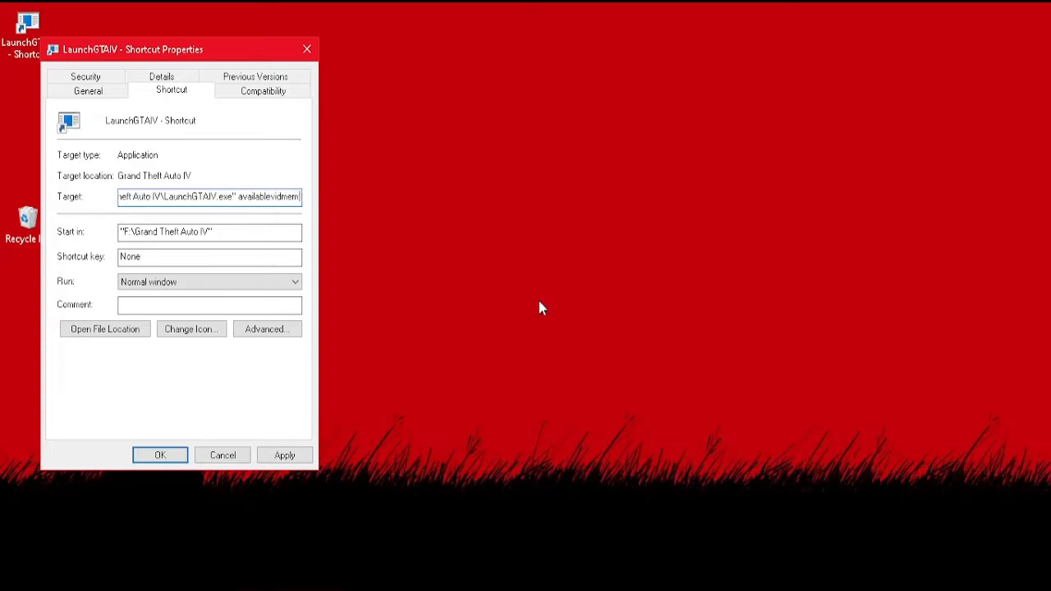
text(128)
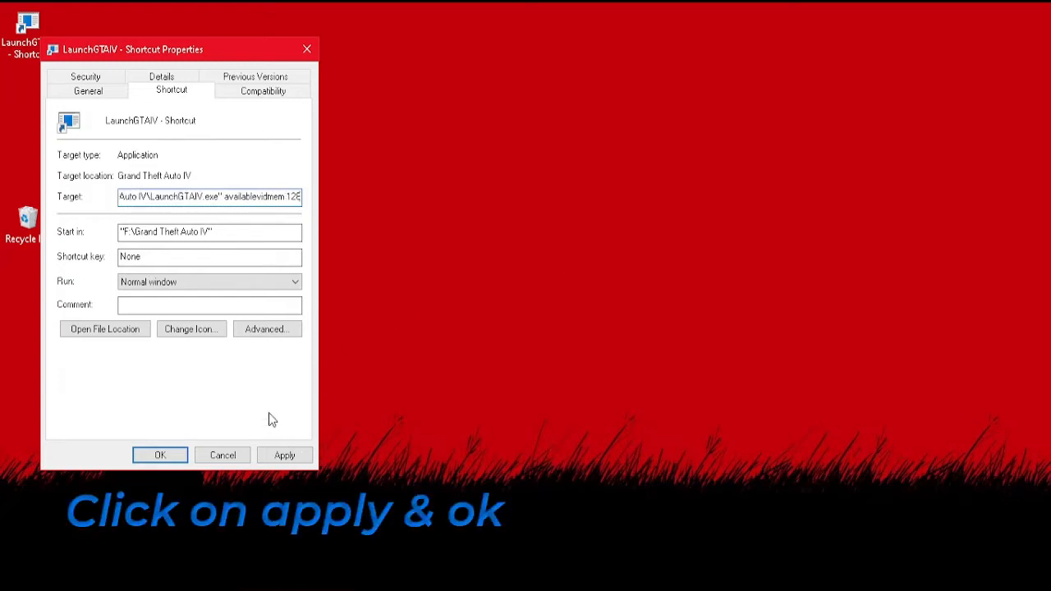
click(160, 455)
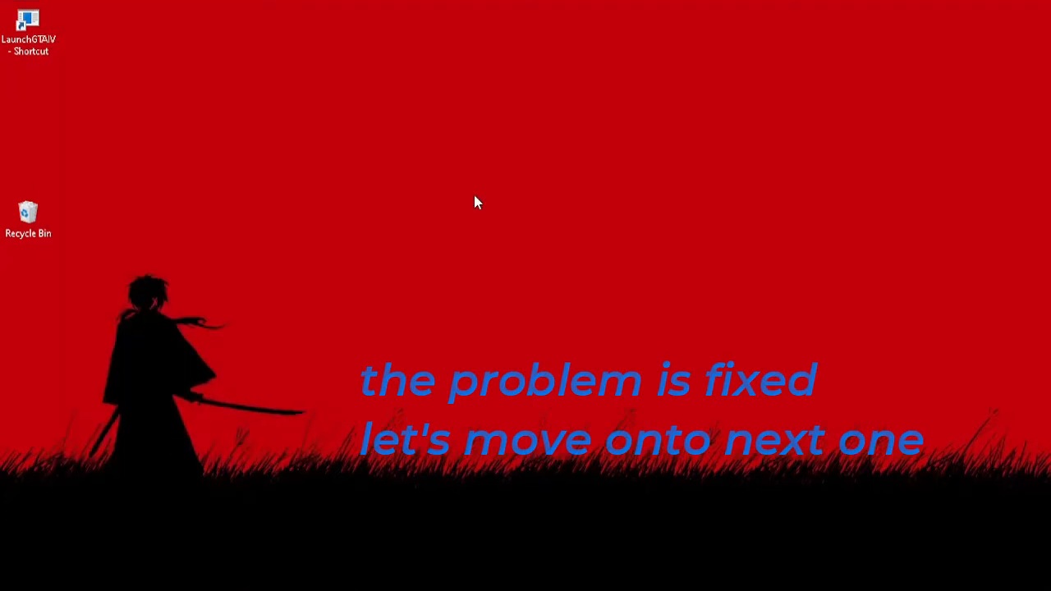
Step: Create a new desktop text document named 'commandline'
right_click(479, 202)
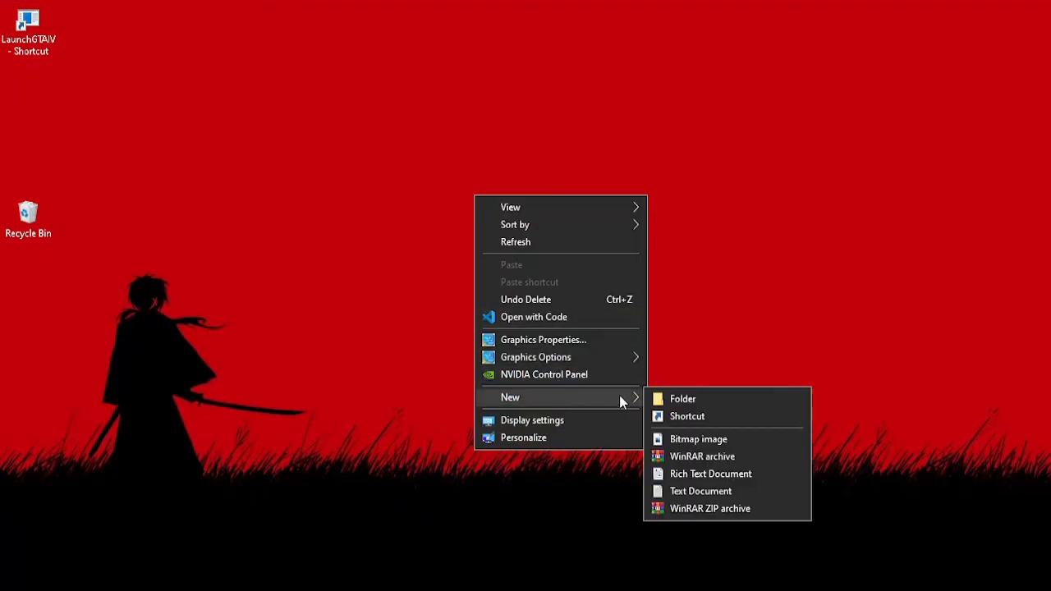
click(700, 491)
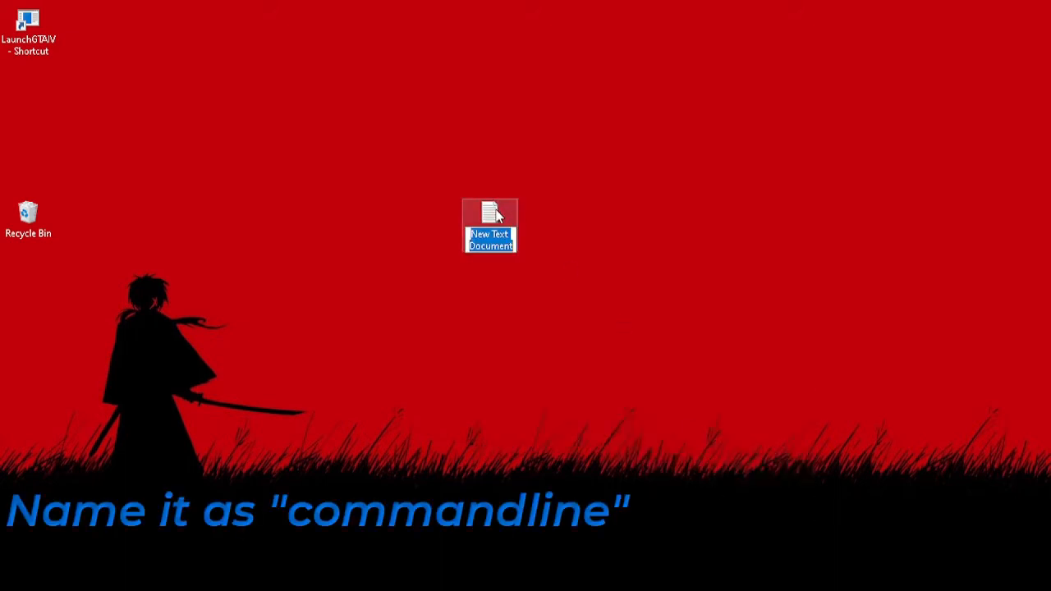
text(commandline)
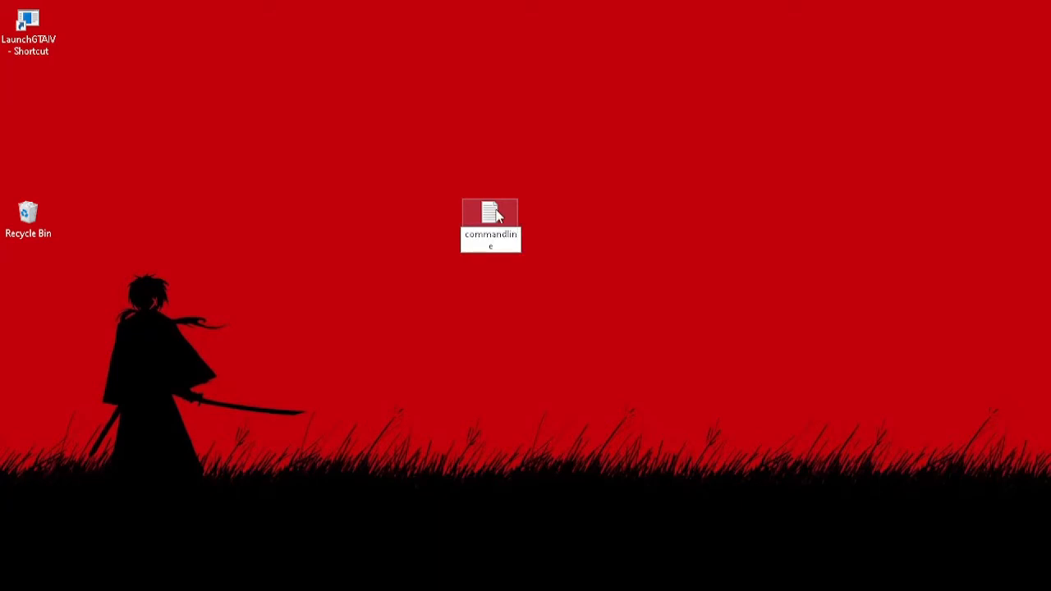
Step: Open commandline in Notepad and enter '-Nomemrestrict -availablevidmem 10'
double_click(490, 211)
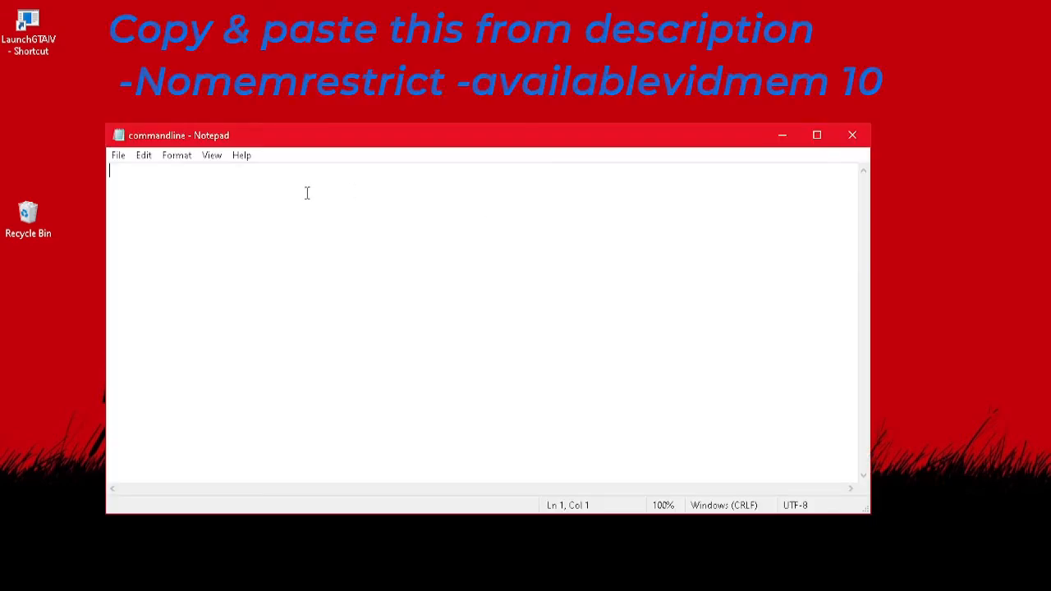
text(-Nomemrestrict -availablevidmem 10)
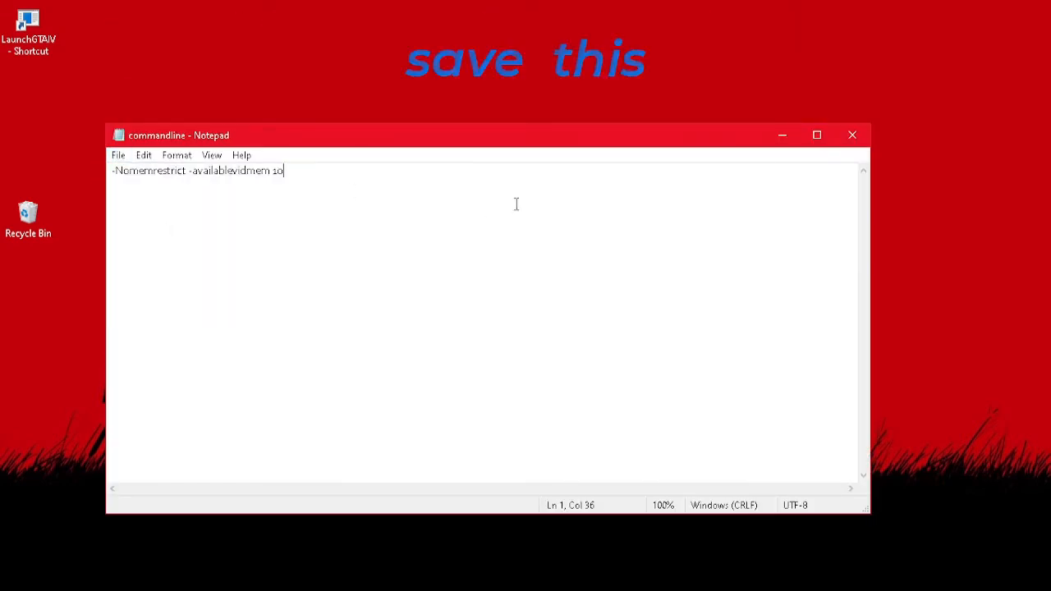
right_click(479, 226)
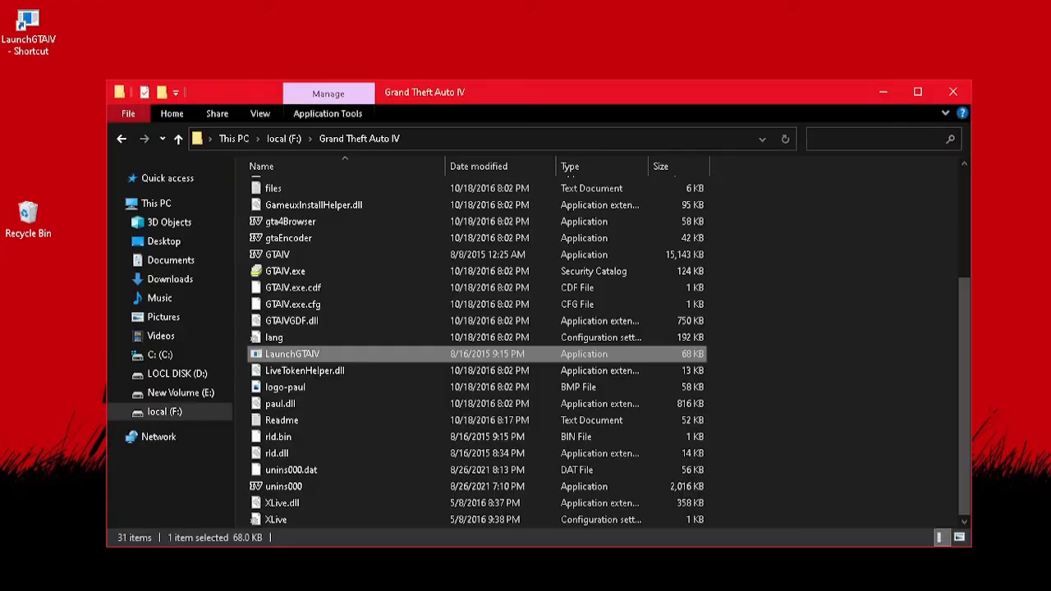
mouse_move(834, 258)
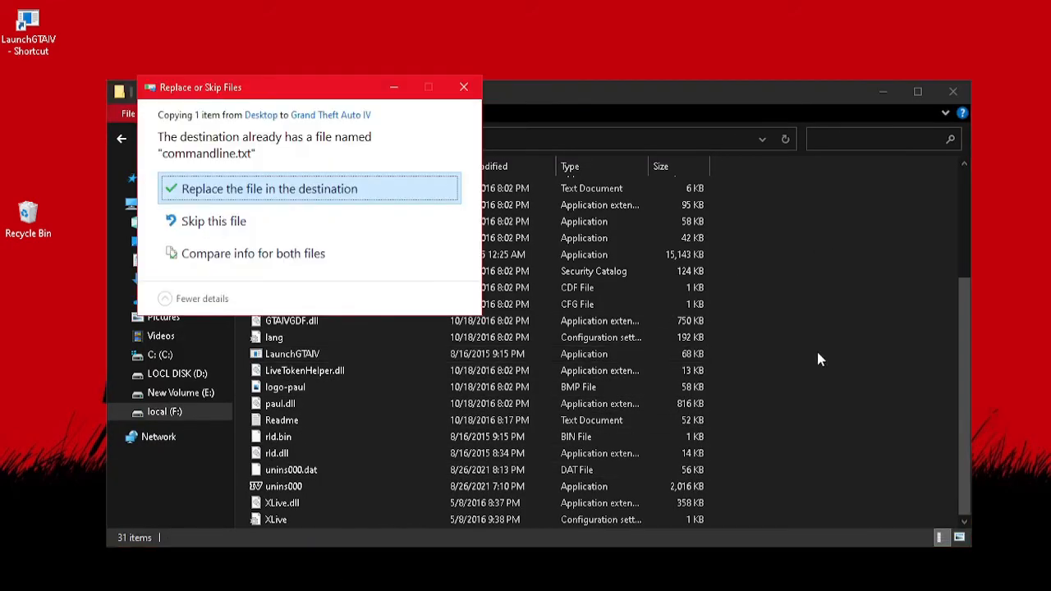
mouse_move(324, 201)
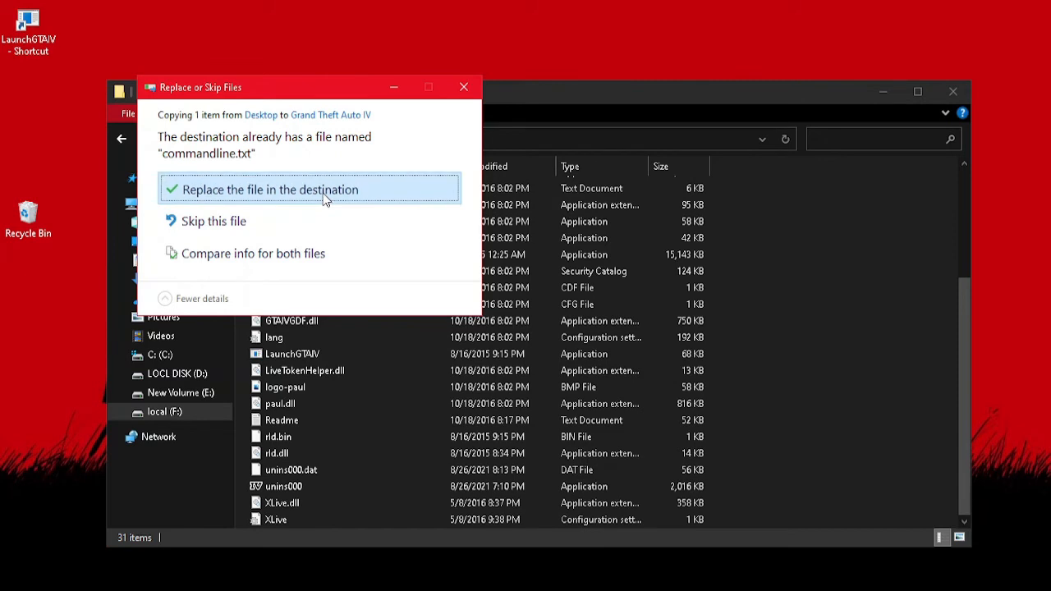